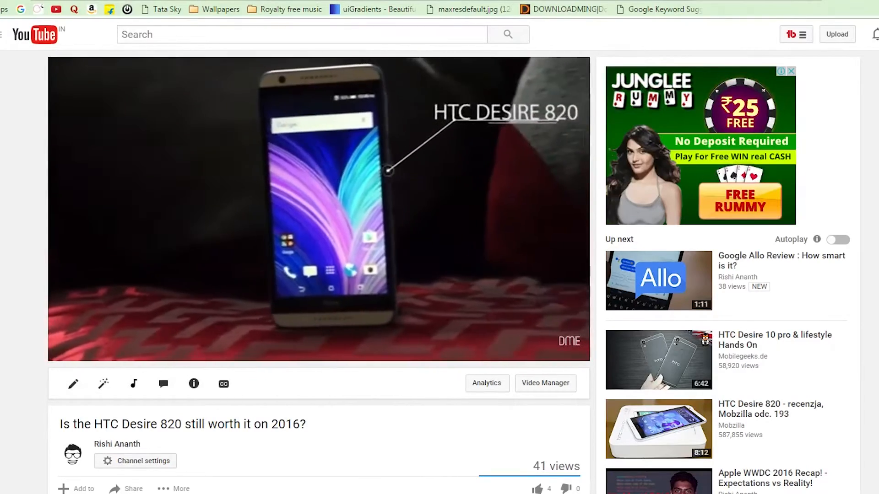
Step: Search Google for 'how to download', heading toward downloading YouTube videos
{"action": "type", "text": "how to d"}
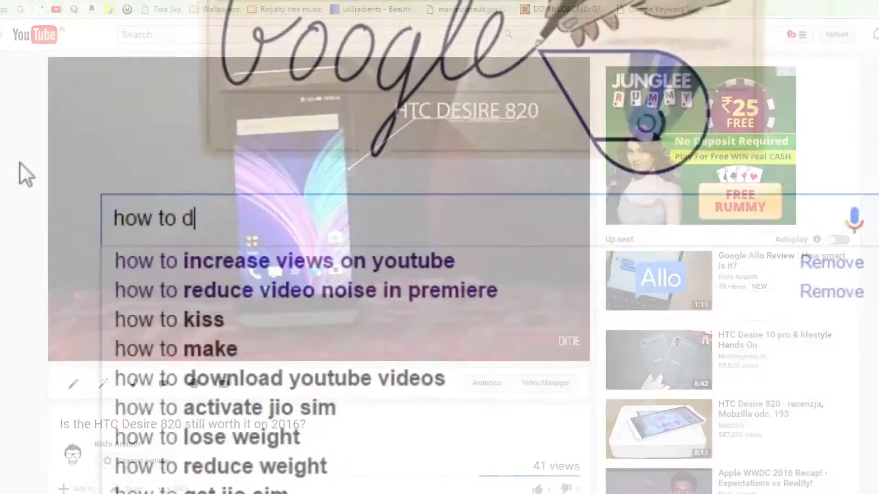
{"action": "type", "text": "ownload"}
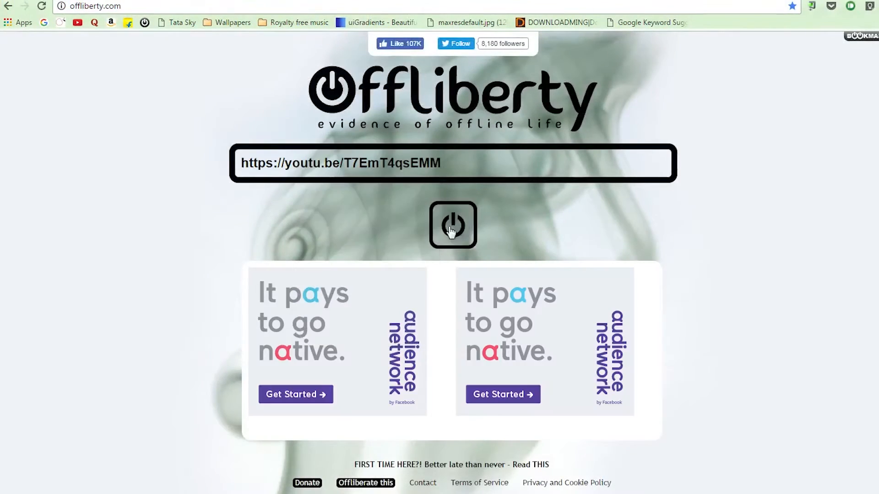
Step: Submit the youtu.be/T7EmT4qsEMM link on Offliberty via its power button
{"action": "left_click", "coordinate": [452, 226]}
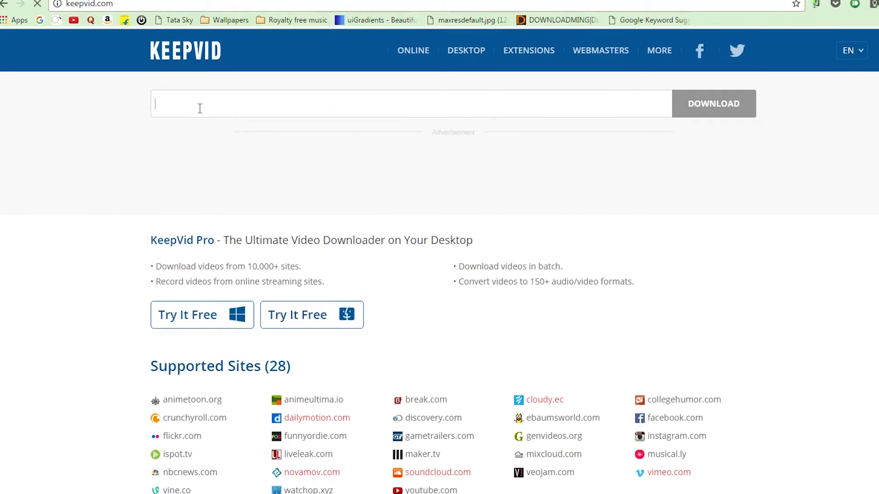
{"action": "type", "text": "https://youtu.be/T7EmT4qsEMM"}
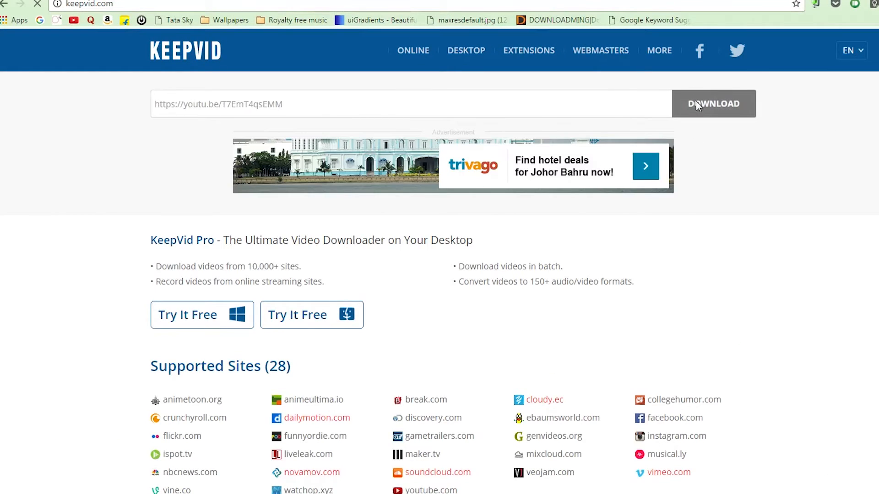
{"action": "left_click", "coordinate": [713, 103]}
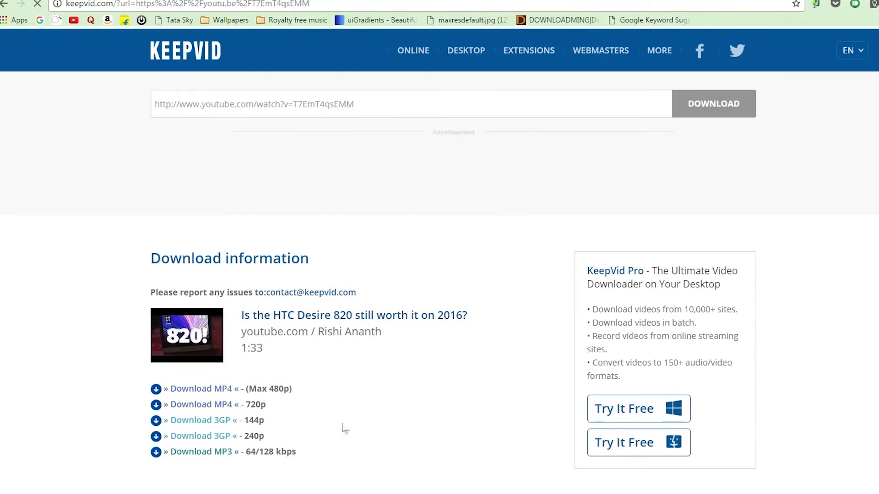
{"action": "scroll", "scroll_direction": "down", "scroll_amount": 3}
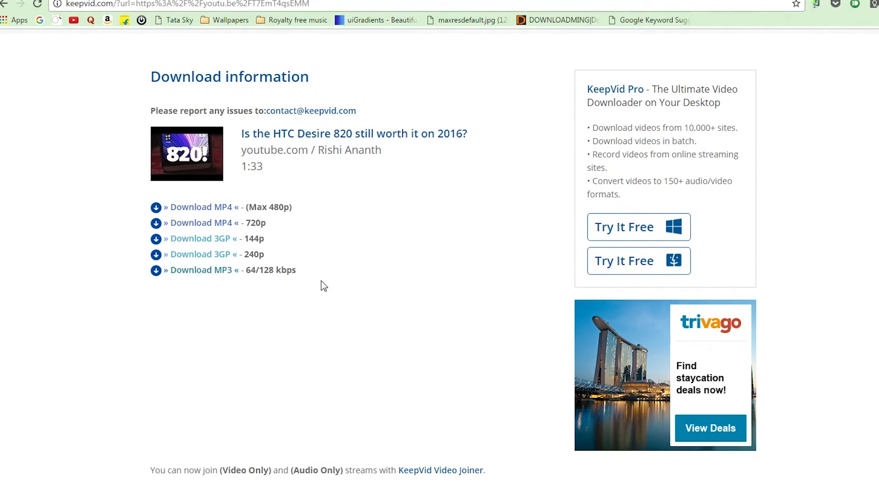
{"action": "mouse_move", "coordinate": [199, 223]}
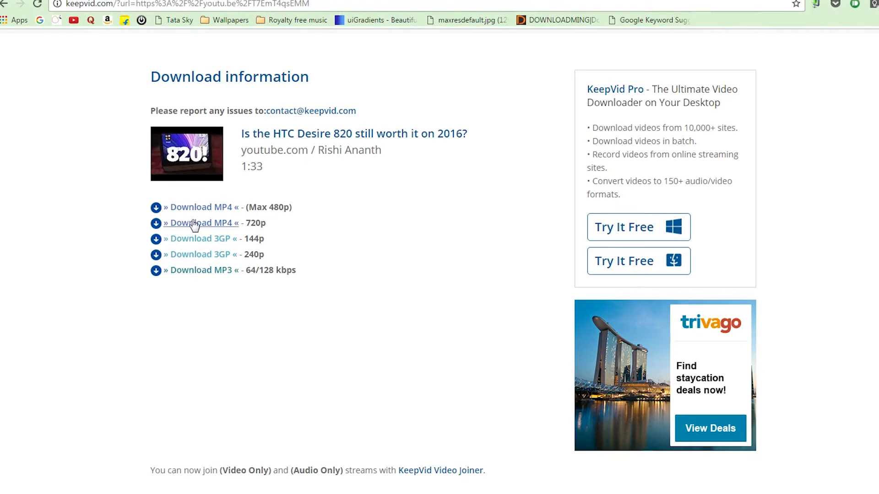
{"action": "mouse_move", "coordinate": [236, 233]}
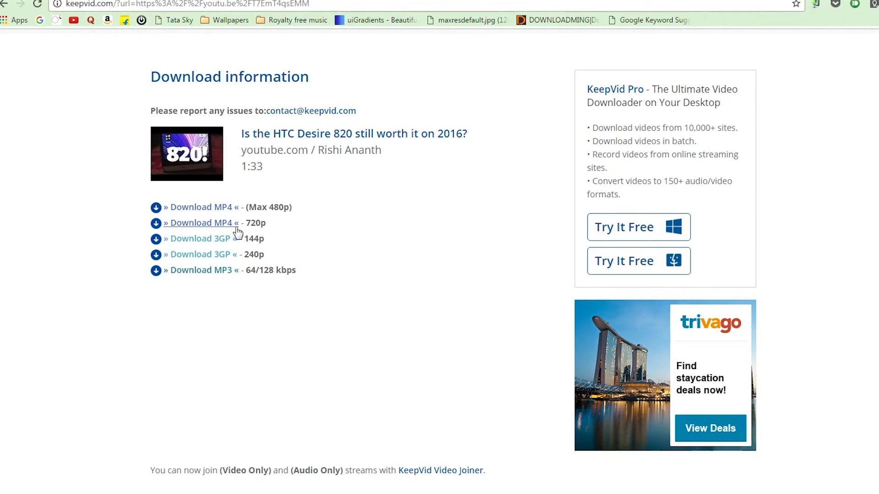